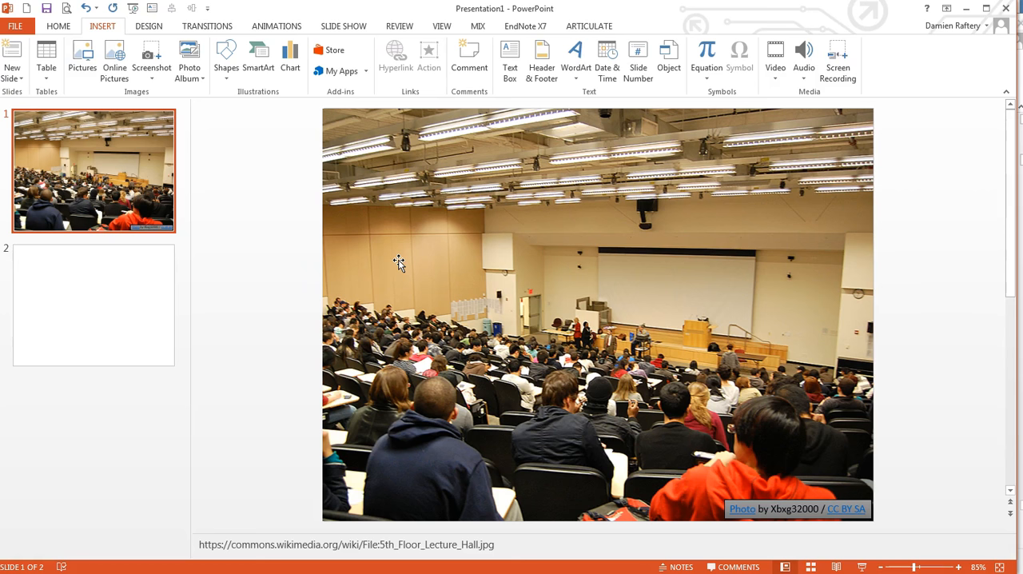
pyautogui.moveTo(492, 162)
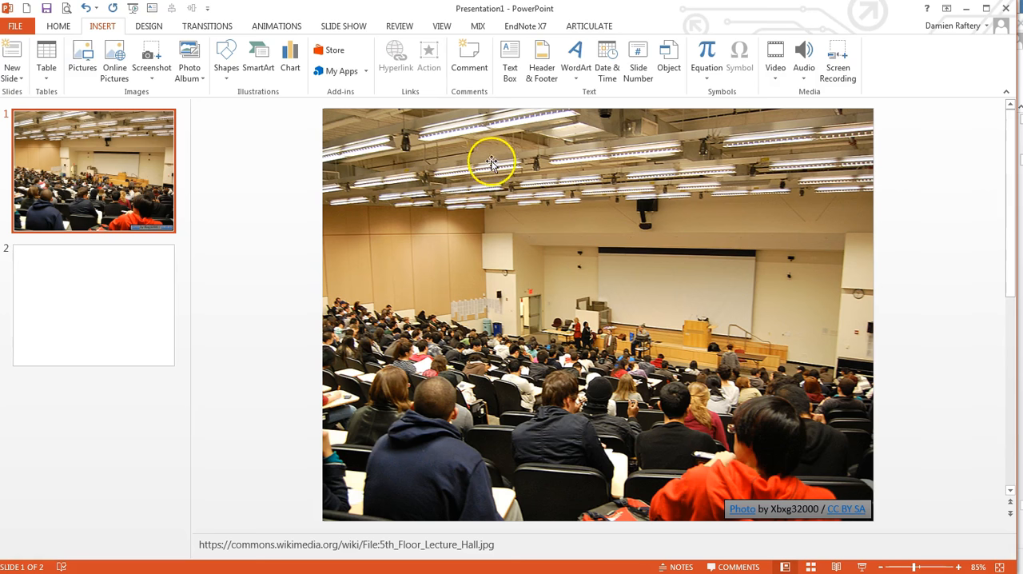
pyautogui.moveTo(764, 479)
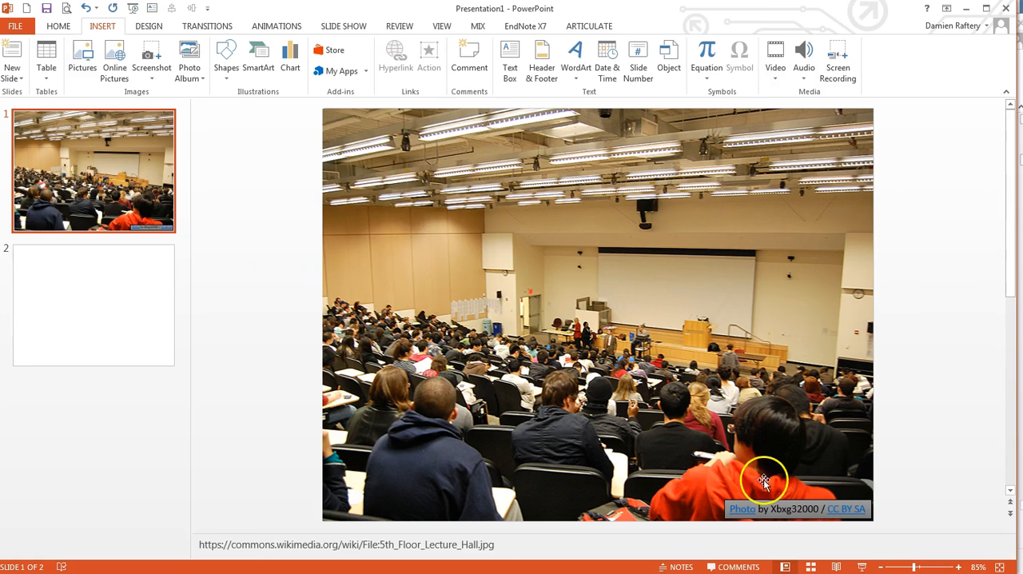
pyautogui.moveTo(742, 509)
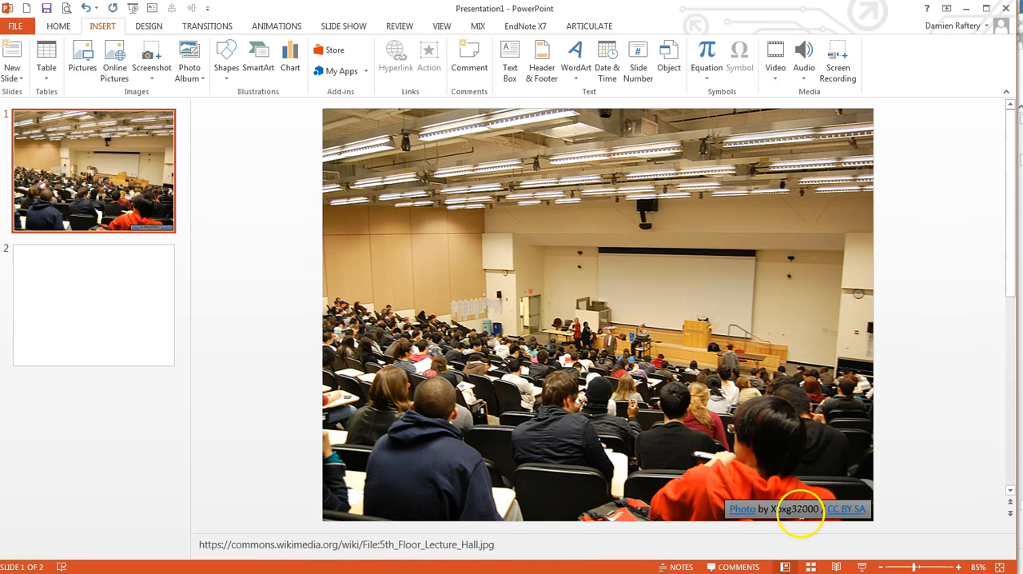
pyautogui.moveTo(837, 494)
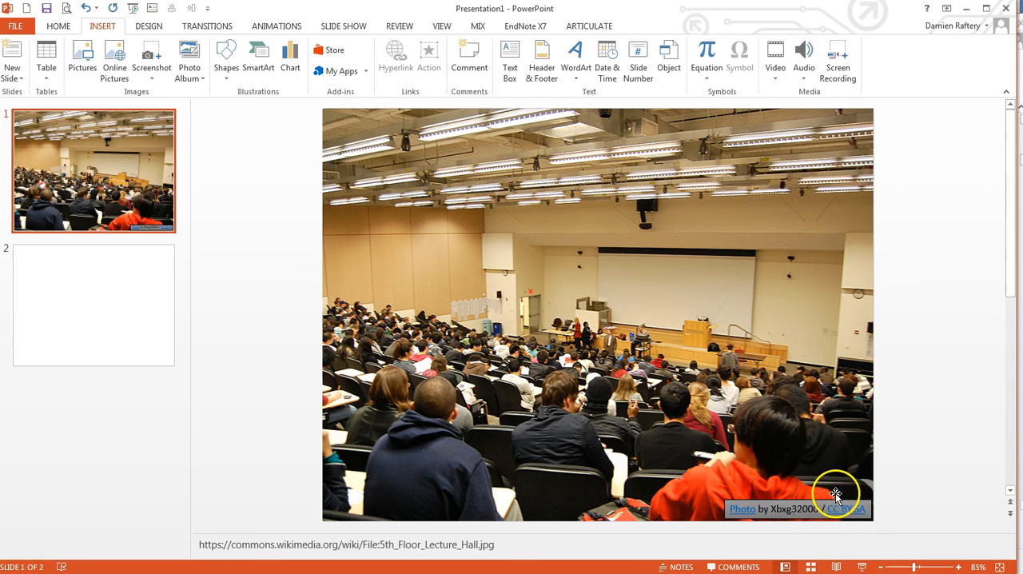
pyautogui.moveTo(861, 520)
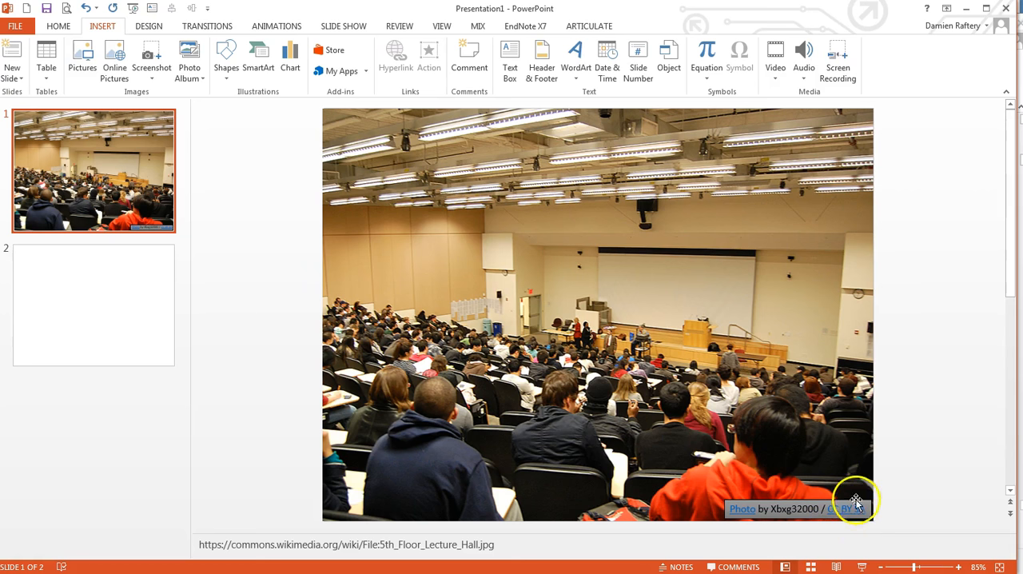
pyautogui.moveTo(847, 516)
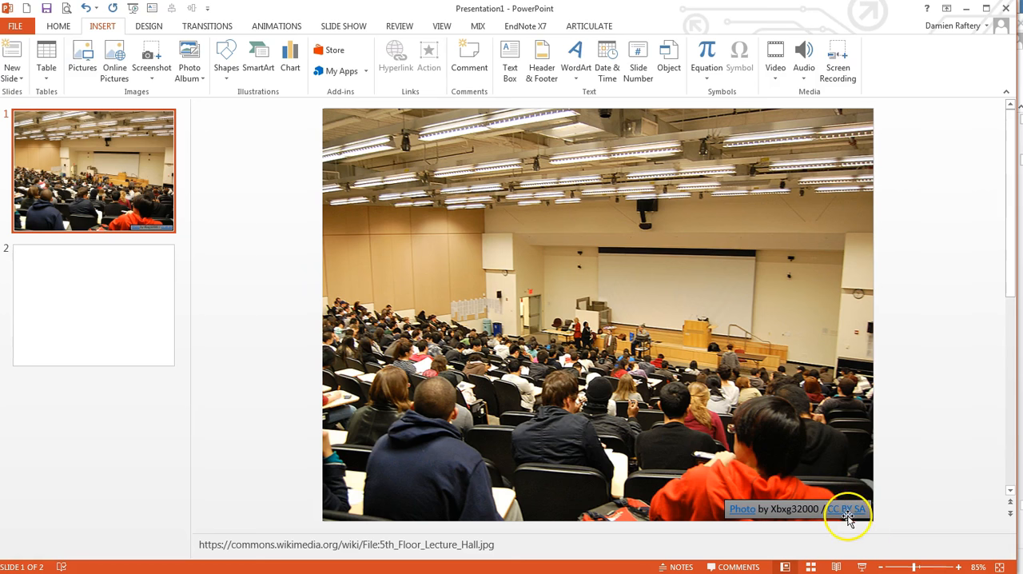
pyautogui.moveTo(594, 424)
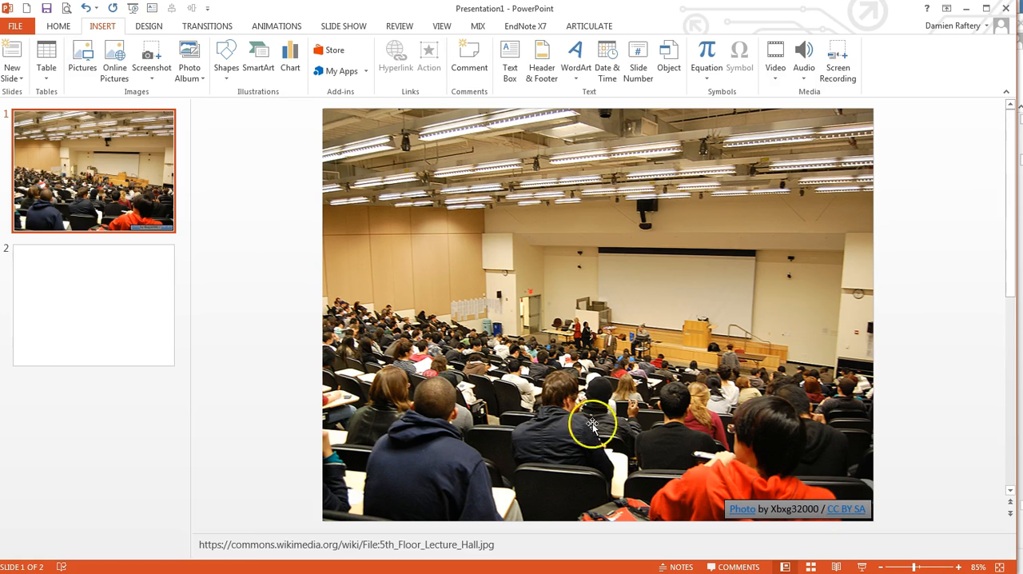
# On blank slide 2, start an Online Pictures search with 'classroom' as the Bing term.
pyautogui.click(93, 304)
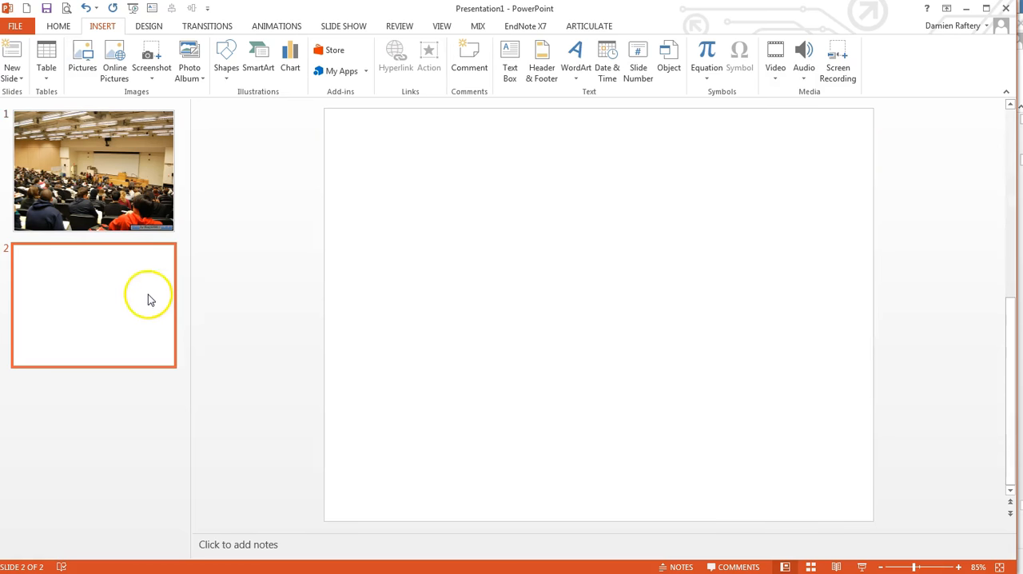
pyautogui.moveTo(115, 61)
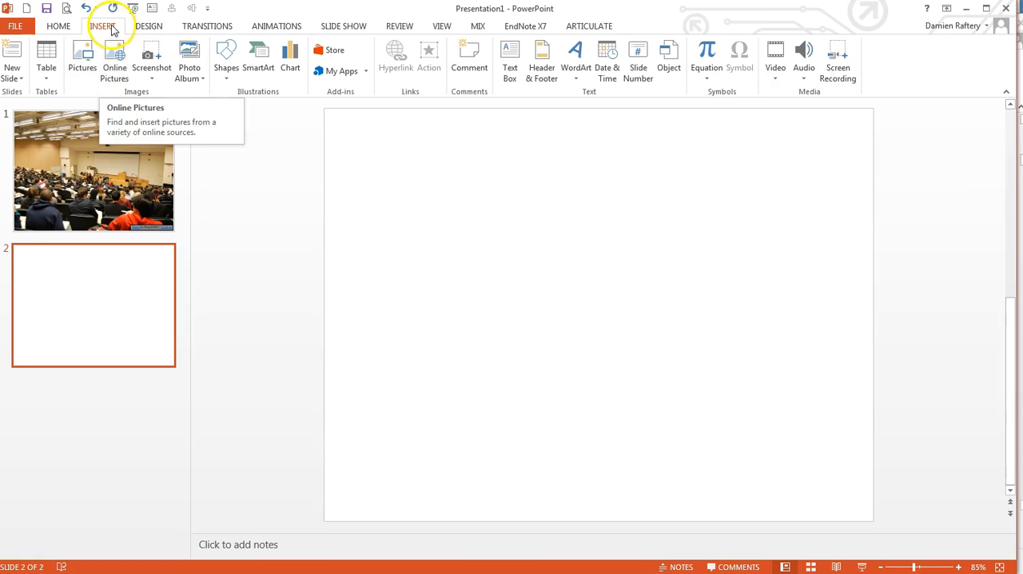
pyautogui.click(114, 56)
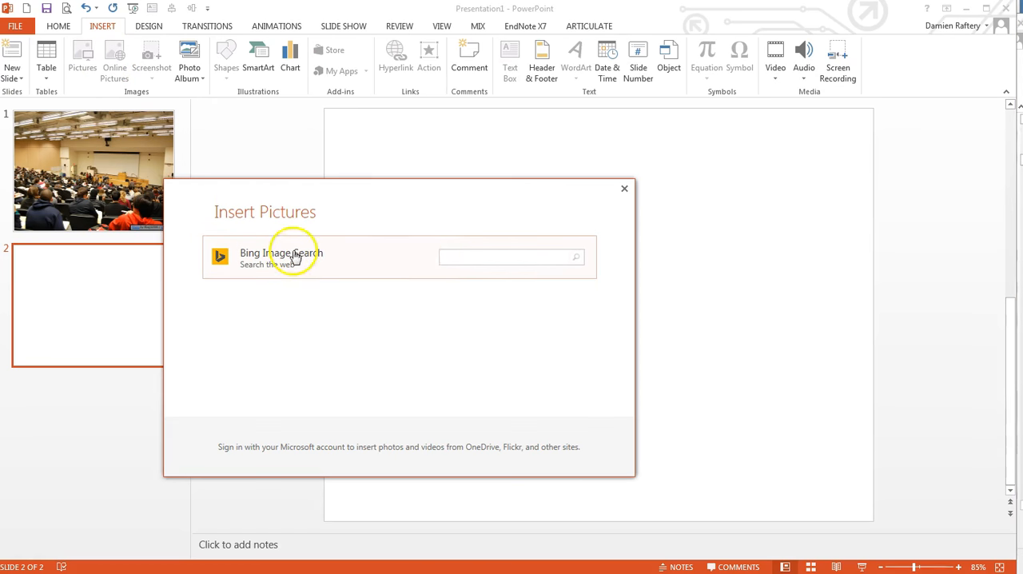
pyautogui.moveTo(466, 256)
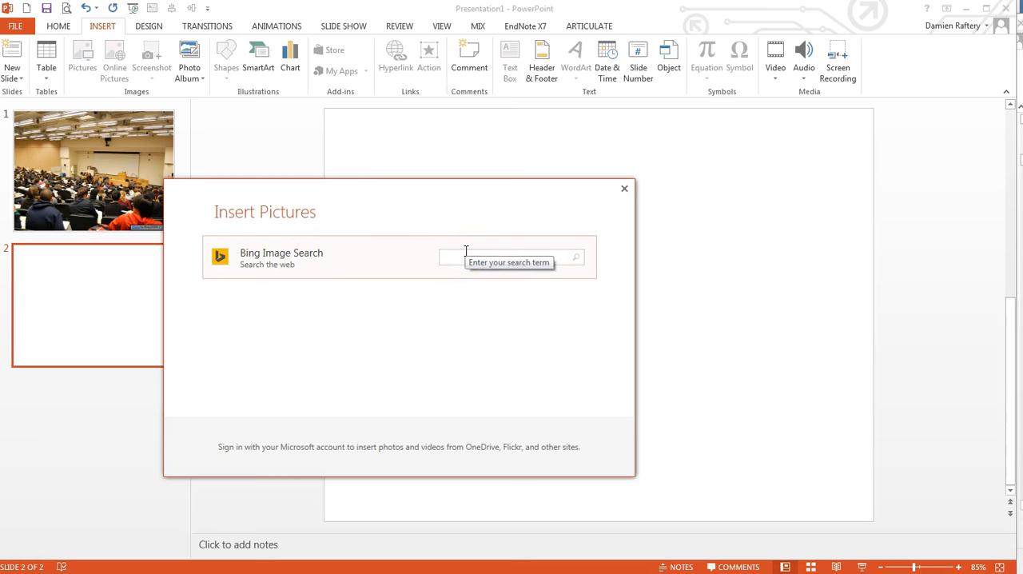
pyautogui.write('class')
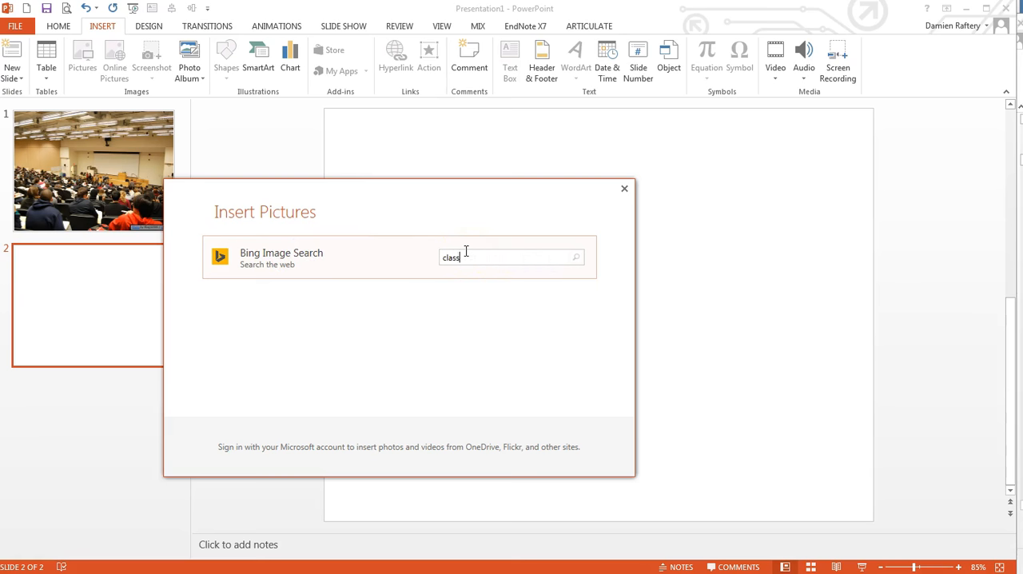
pyautogui.write('room')
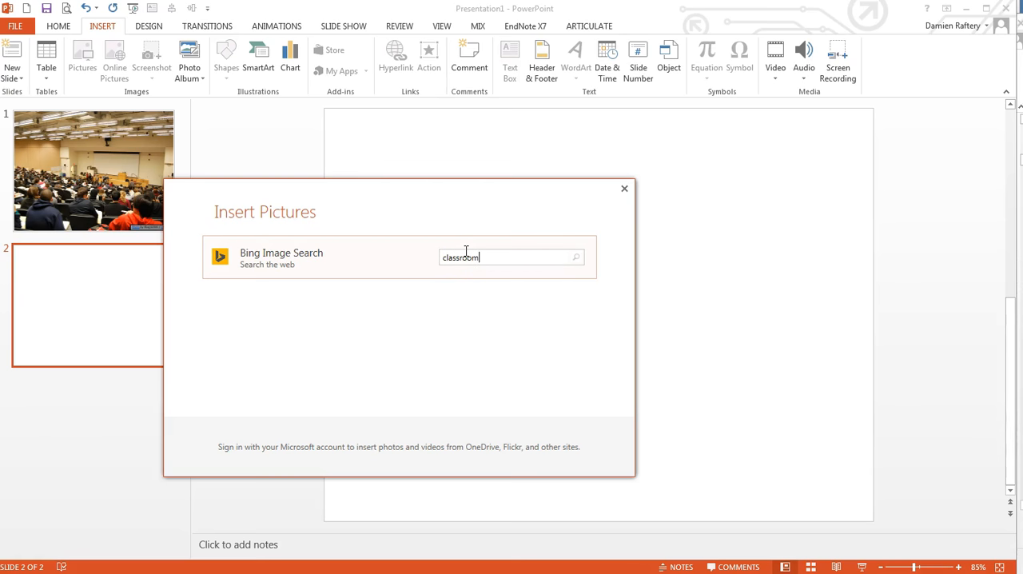
# Run the Bing search to show Creative Commons classroom photo results.
pyautogui.click(575, 257)
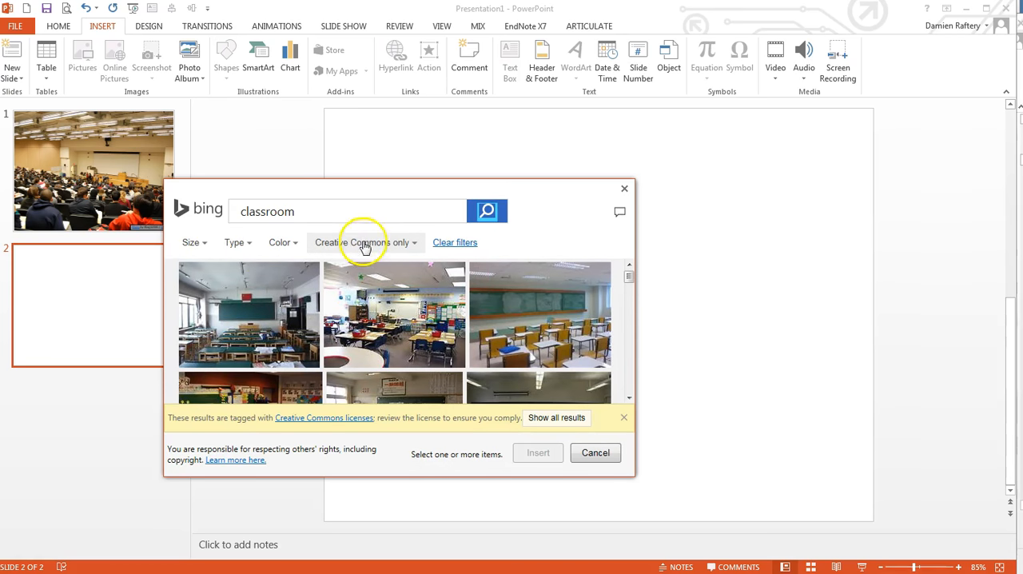
pyautogui.moveTo(272, 316)
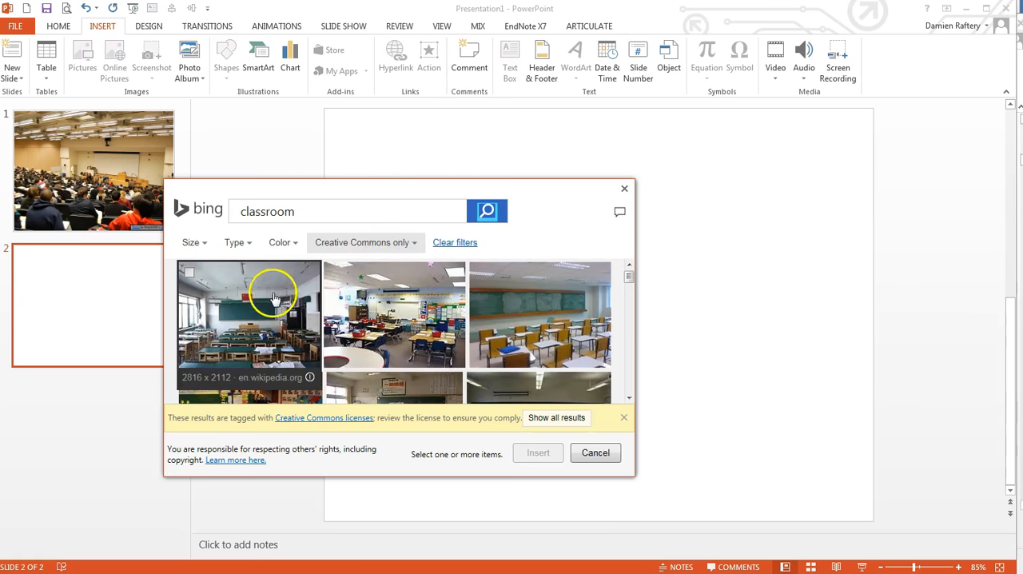
pyautogui.moveTo(448, 304)
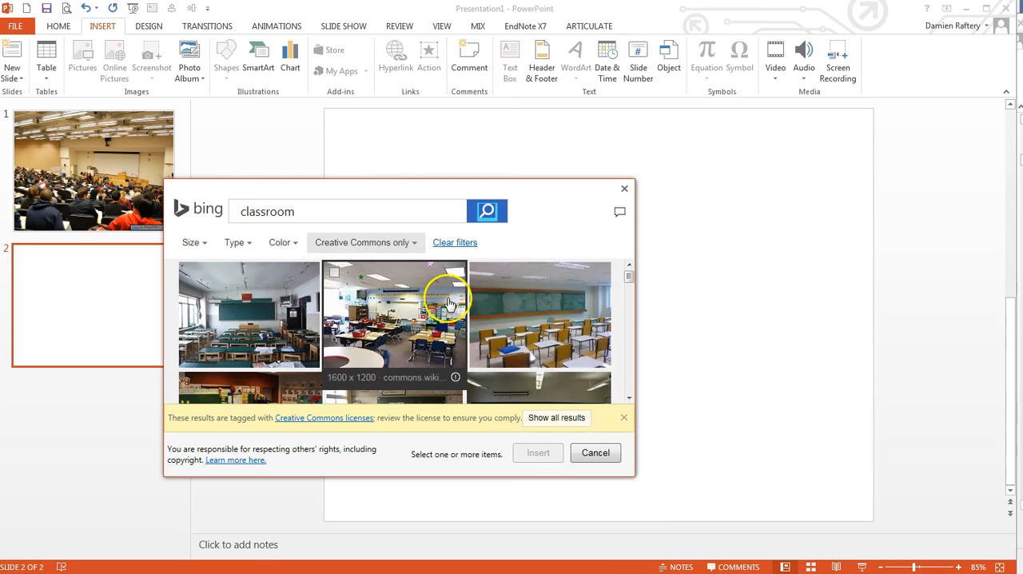
pyautogui.moveTo(394, 377)
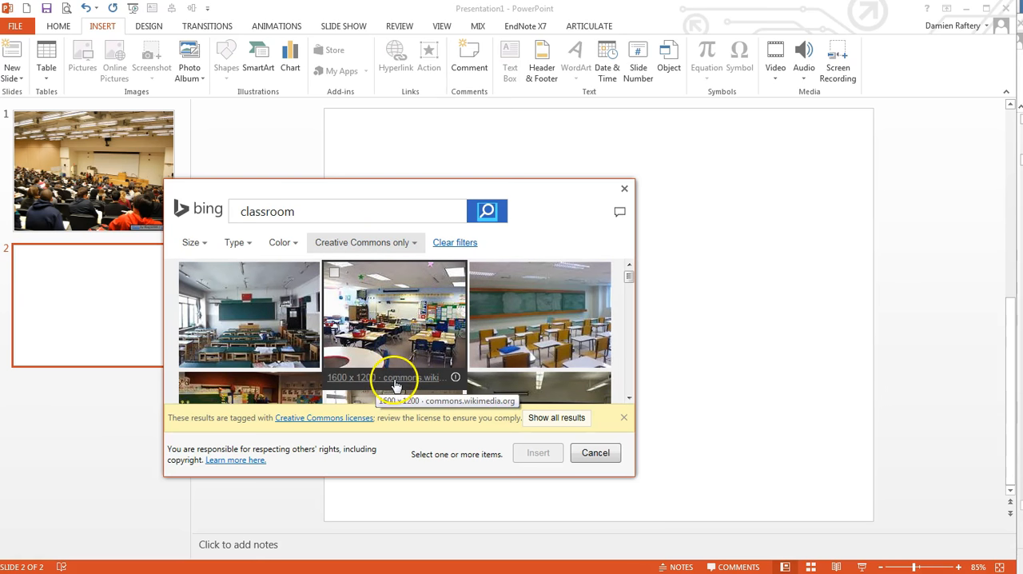
pyautogui.moveTo(394, 383)
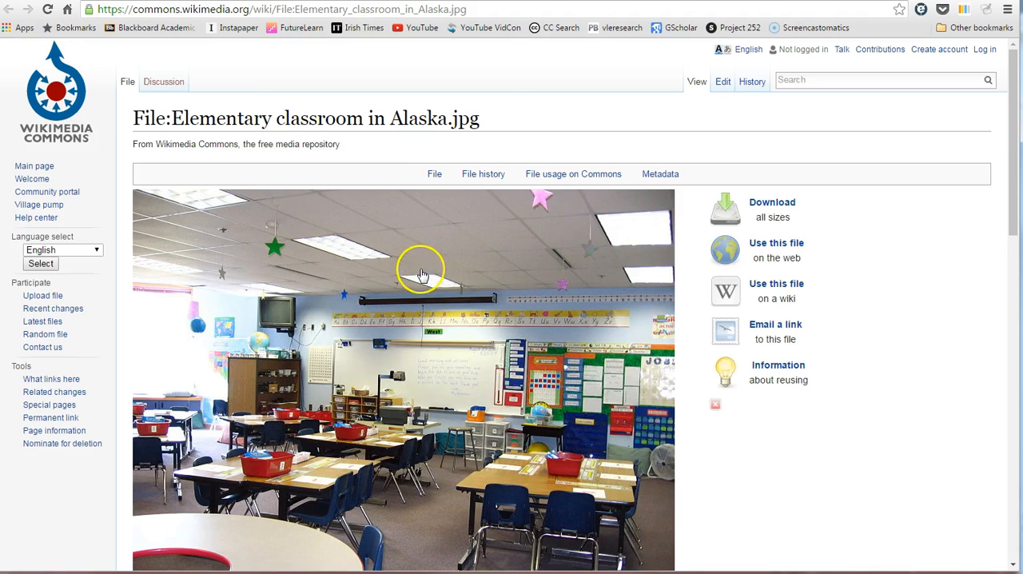
pyautogui.moveTo(458, 349)
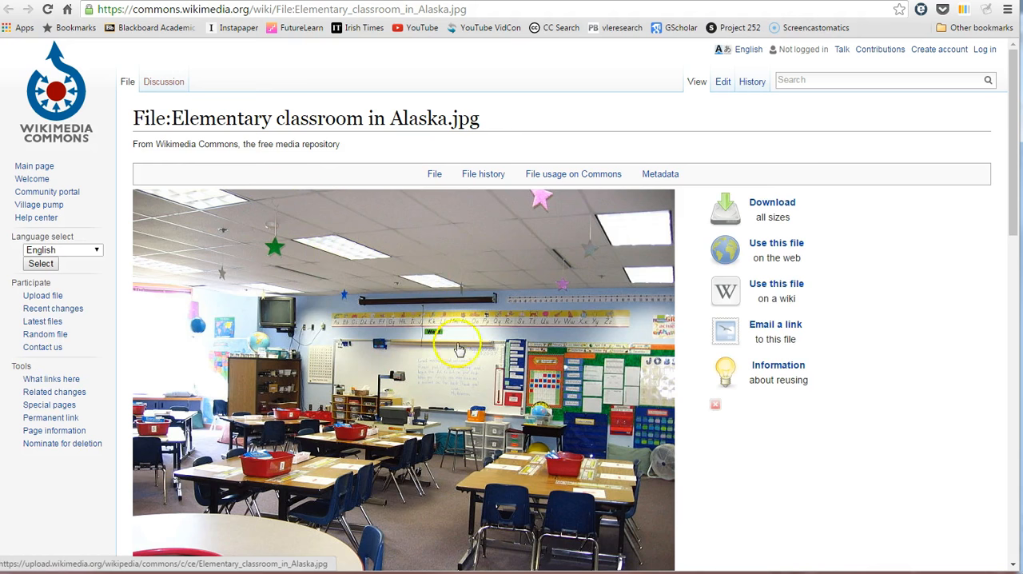
# Scroll the Commons page for 'Elementary classroom in Alaska.jpg' to its author and CC BY 2.0 licence.
pyautogui.scroll(-3)
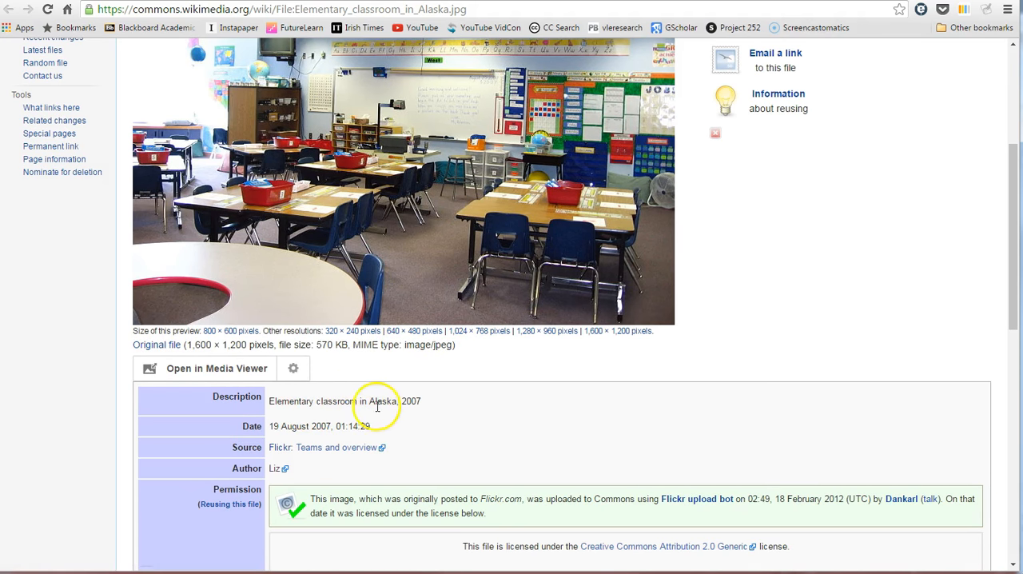
pyautogui.scroll(-3)
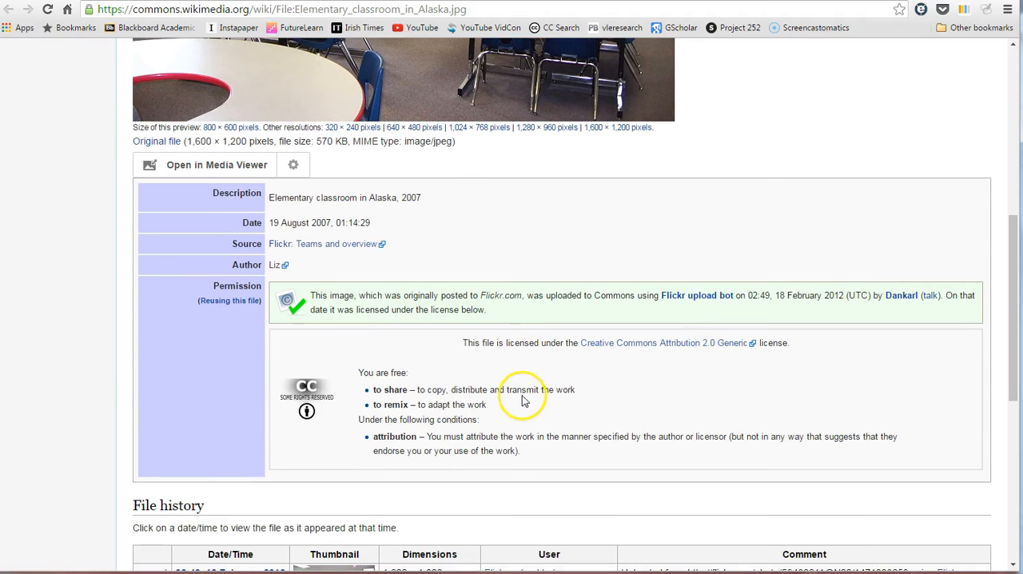
pyautogui.moveTo(678, 342)
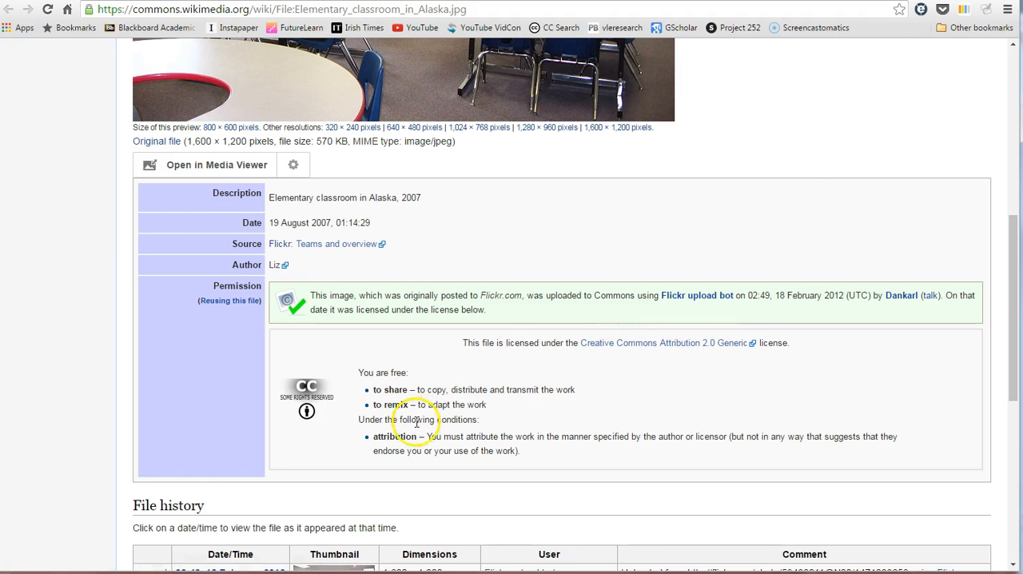
pyautogui.moveTo(679, 342)
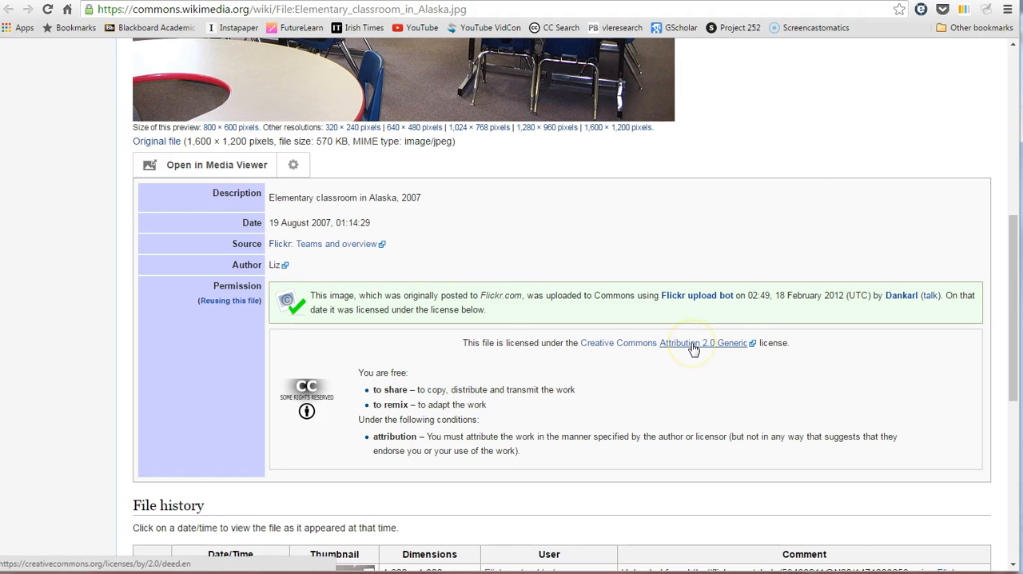
pyautogui.moveTo(402, 343)
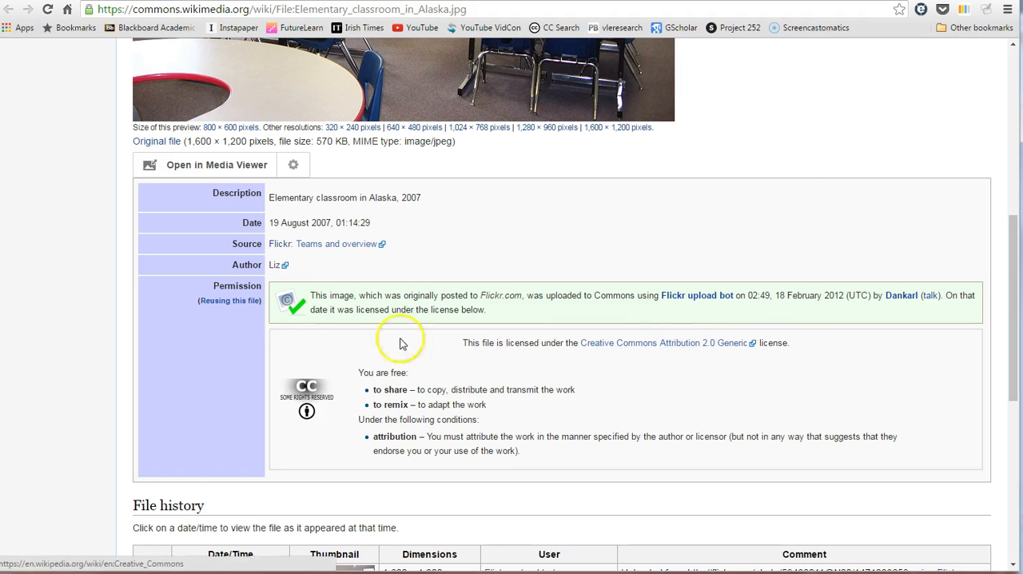
pyautogui.moveTo(275, 276)
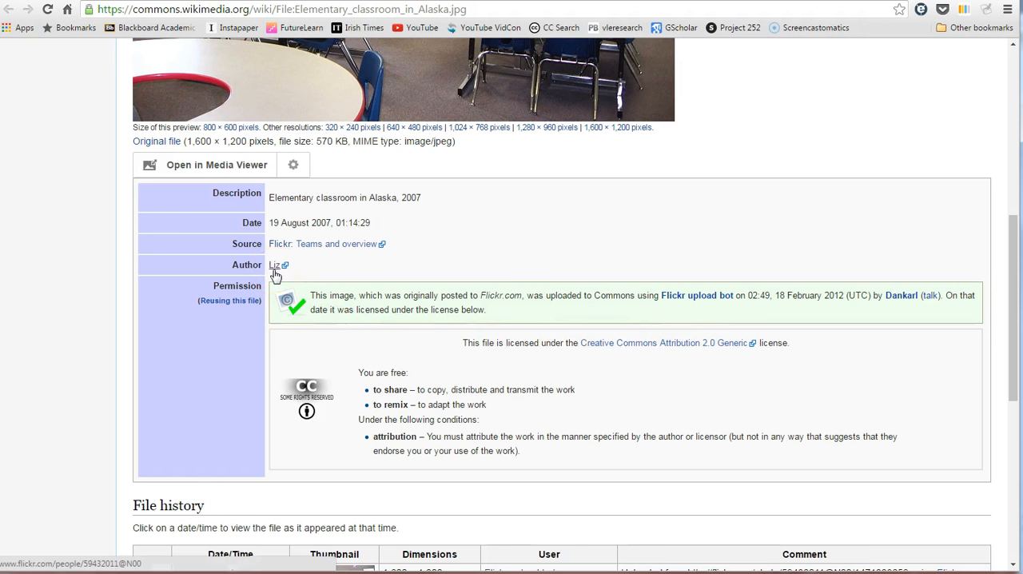
pyautogui.moveTo(157, 141)
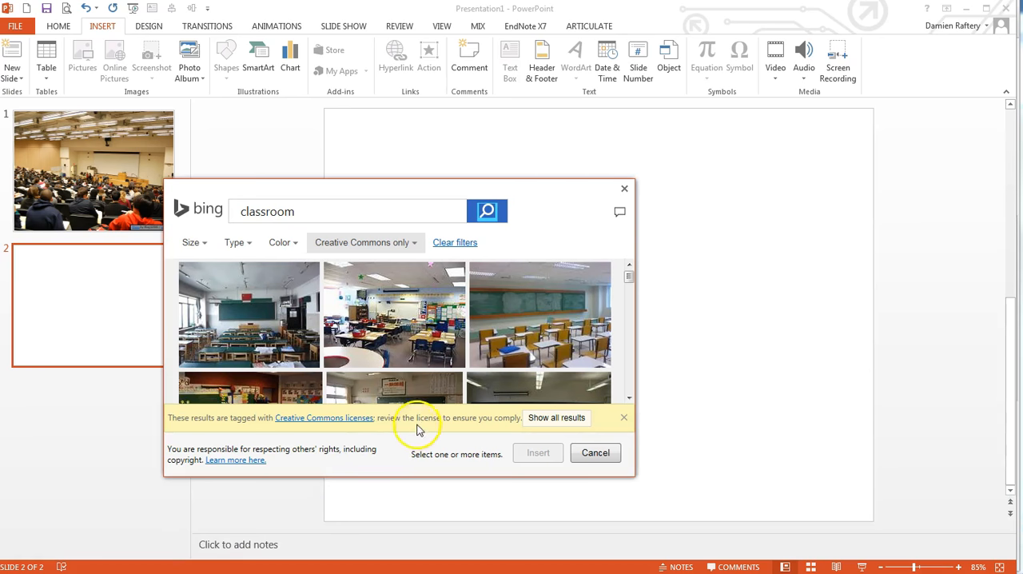
# Insert the red-baskets Alaska classroom photo onto slide 2 and enlarge it to fill the slide.
pyautogui.click(395, 315)
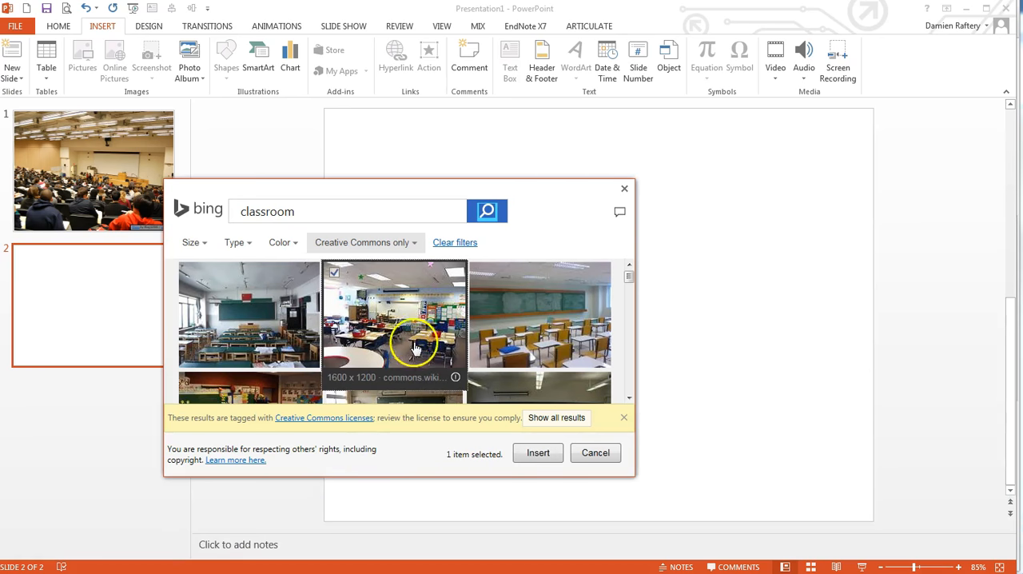
pyautogui.click(538, 452)
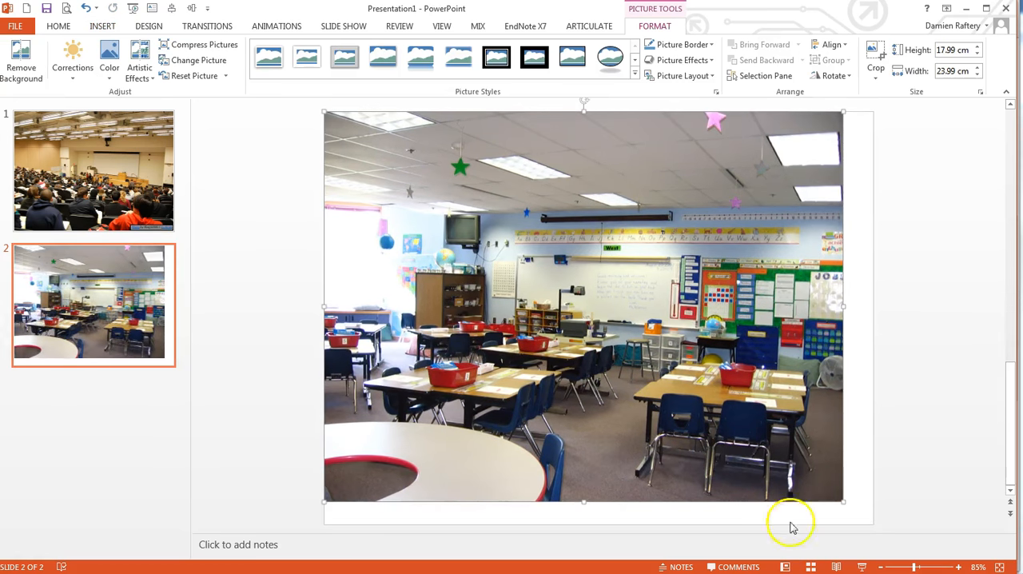
pyautogui.moveTo(843, 502); pyautogui.dragTo(874, 519)
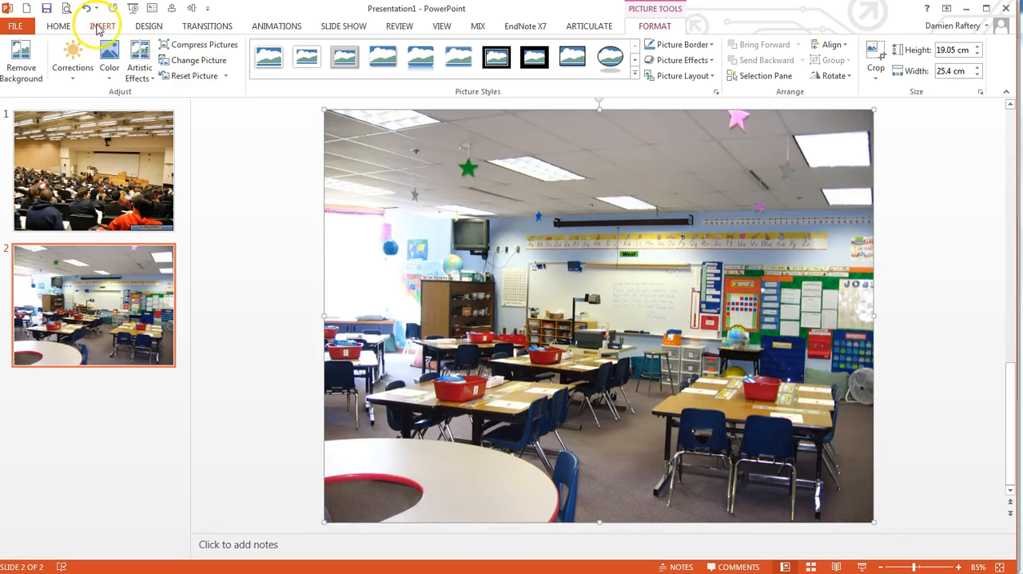
pyautogui.click(102, 25)
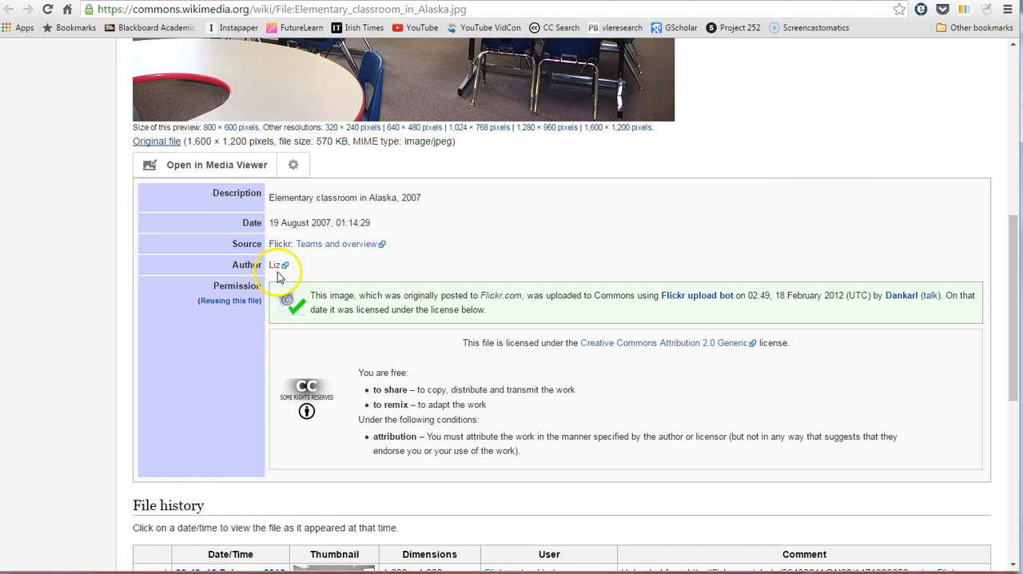
# Copy the Wikimedia Commons file page address after confirming the author is Liz.
pyautogui.click(319, 9)
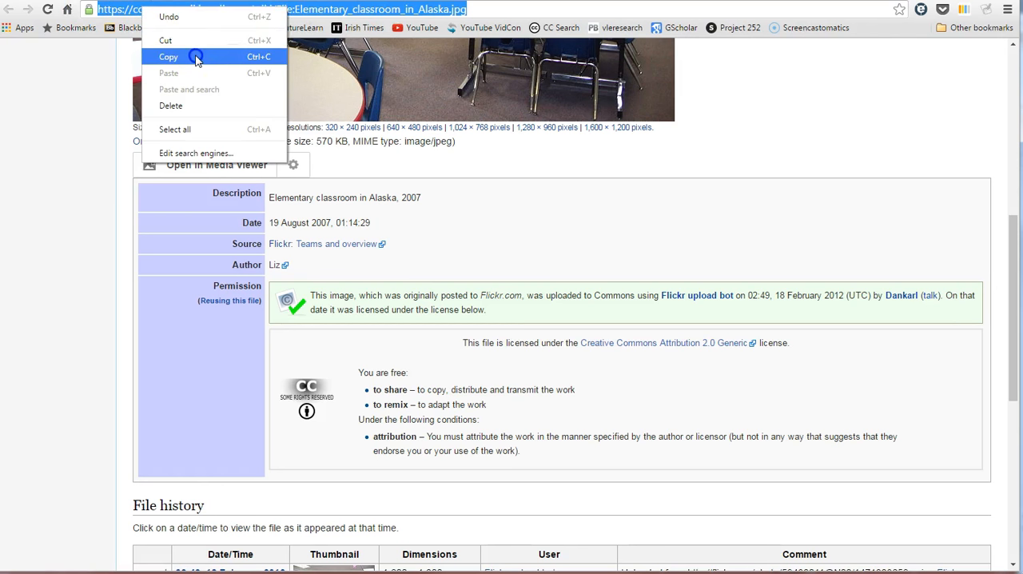
pyautogui.click(169, 56)
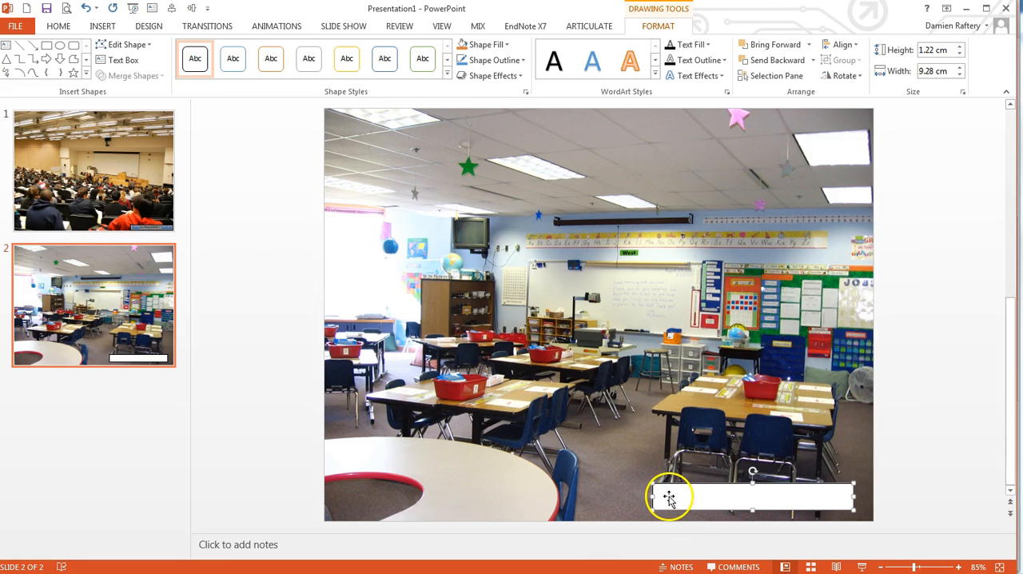
# Write the caption 'Photo by Liz / CC' and hyperlink 'Photo' to the Commons file page.
pyautogui.write('Ph')
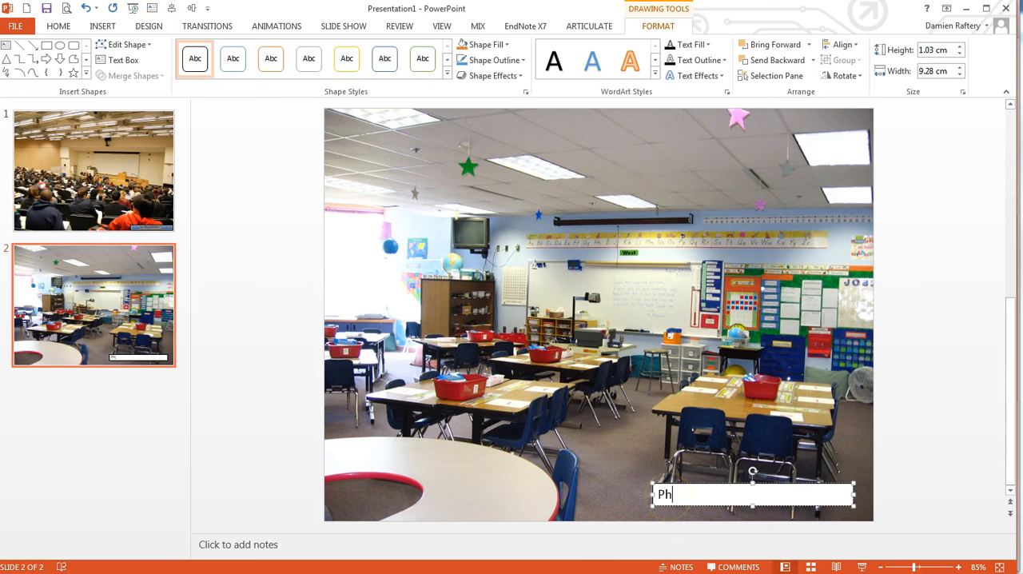
pyautogui.write('oto by Li')
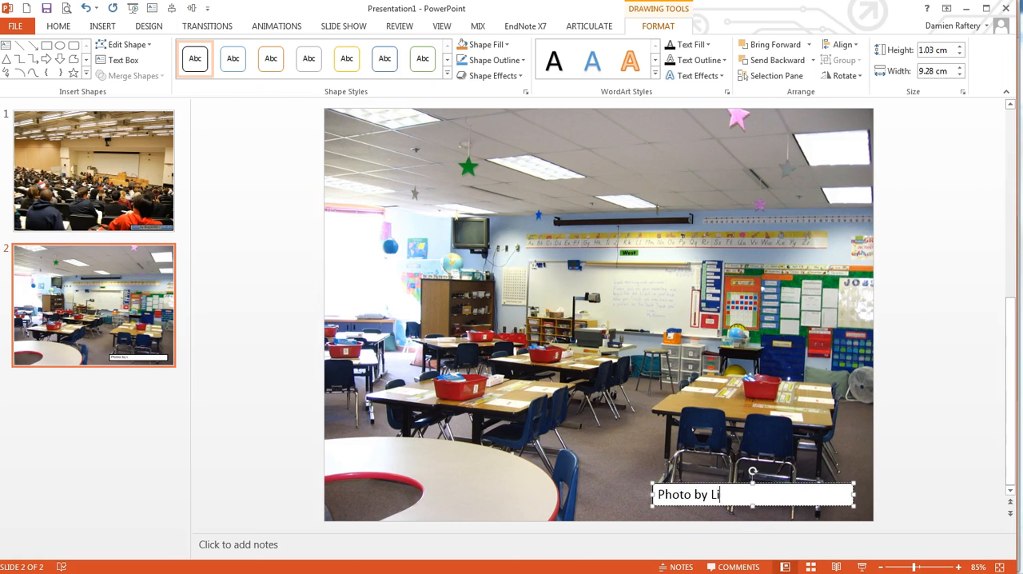
pyautogui.write('z / CC')
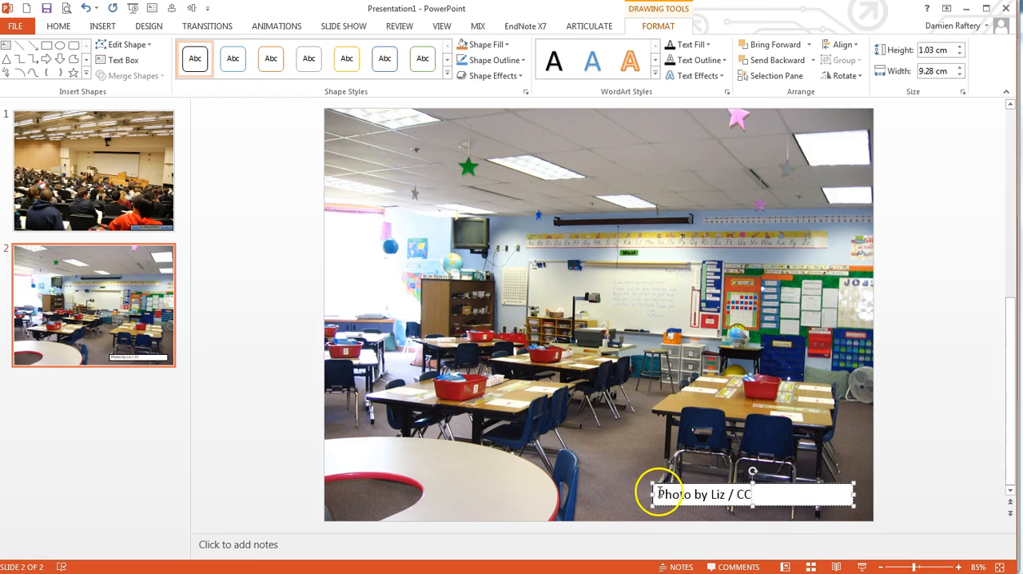
pyautogui.rightClick(679, 494)
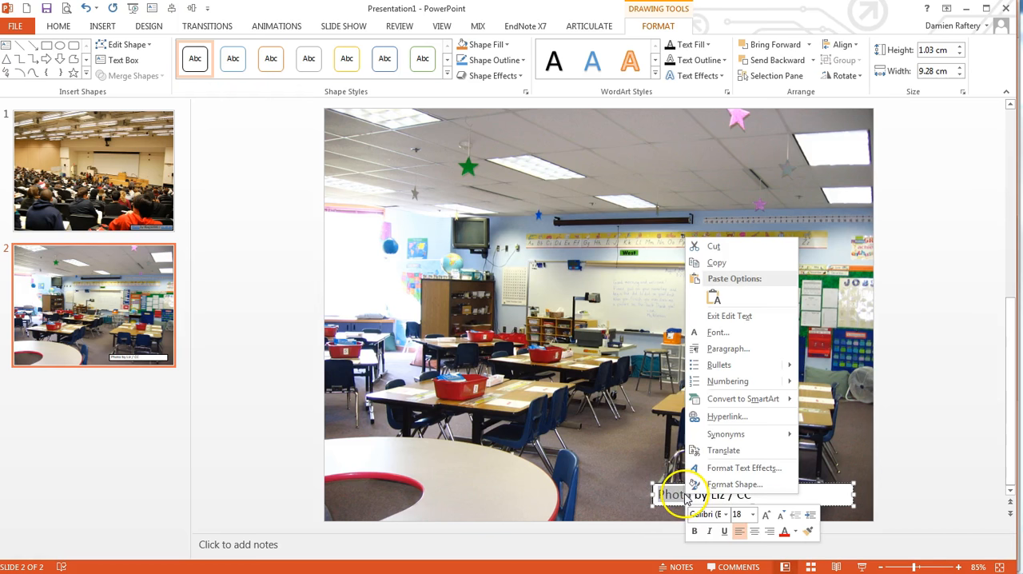
pyautogui.click(727, 415)
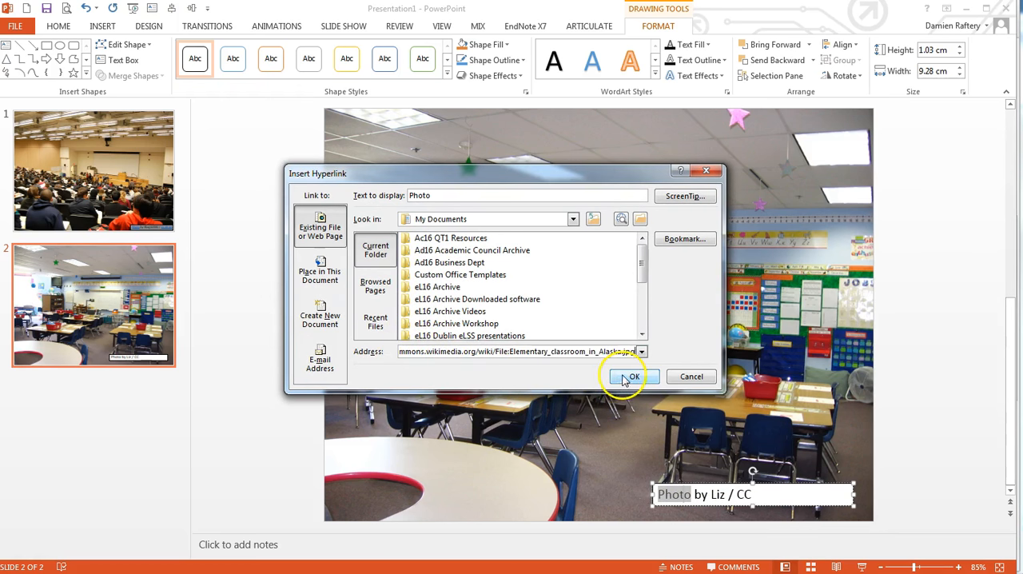
pyautogui.click(632, 377)
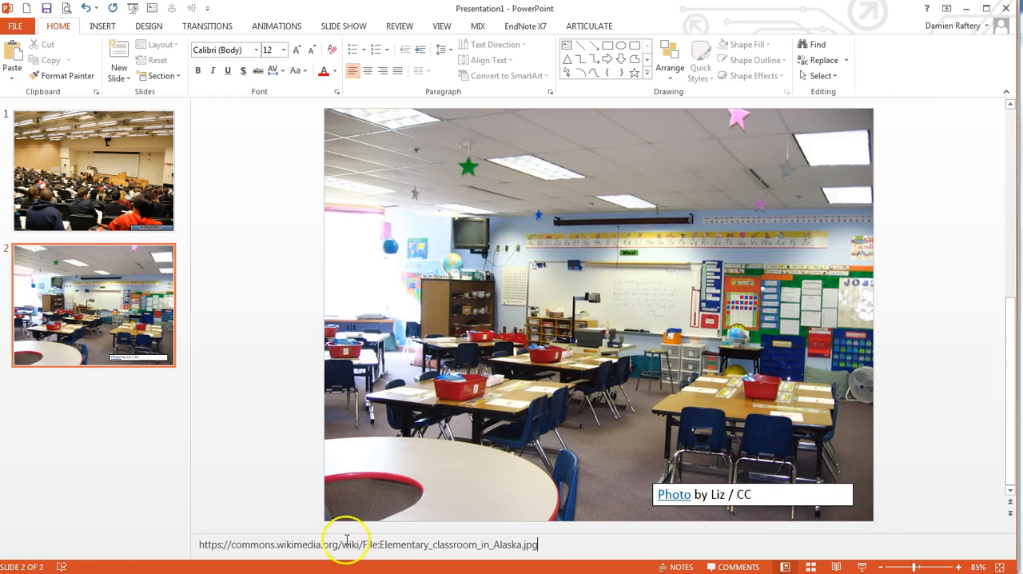
pyautogui.moveTo(714, 525)
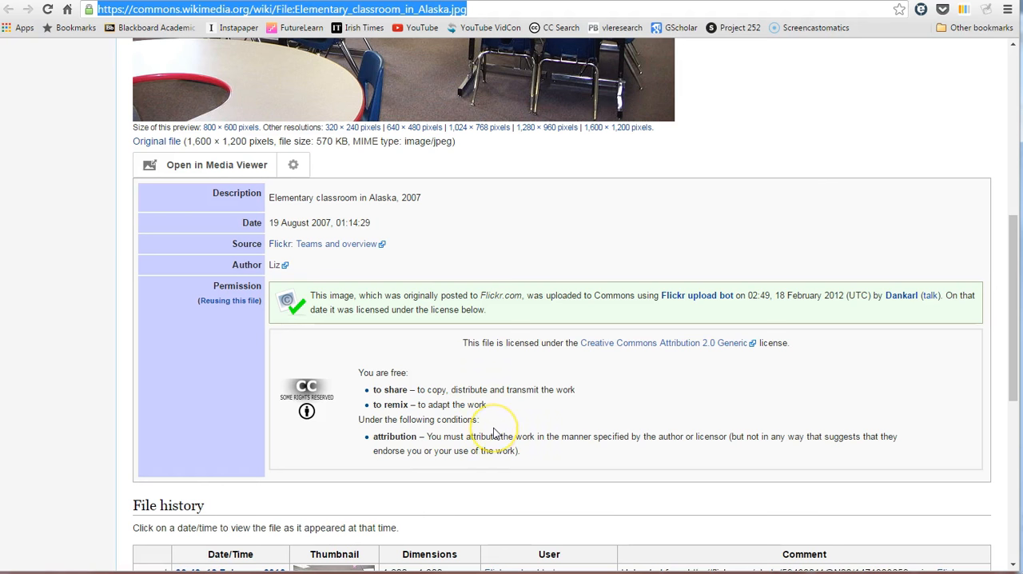
pyautogui.moveTo(488, 424)
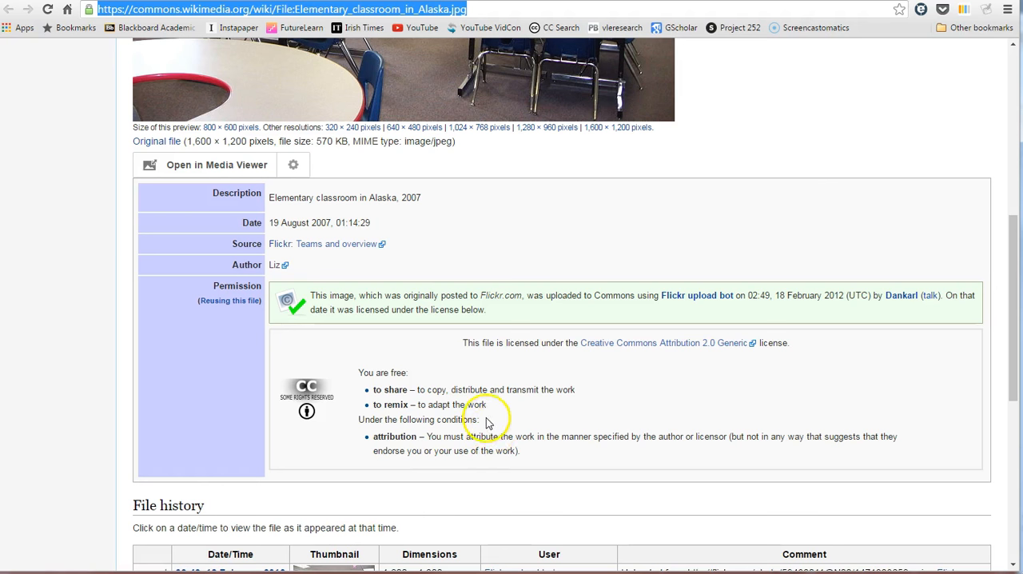
pyautogui.moveTo(676, 343)
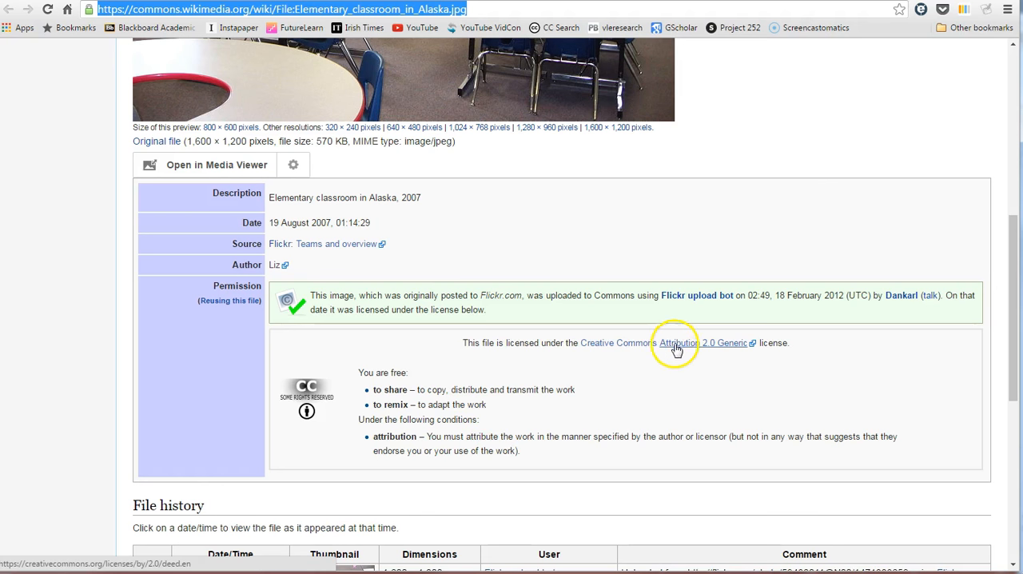
pyautogui.moveTo(702, 350)
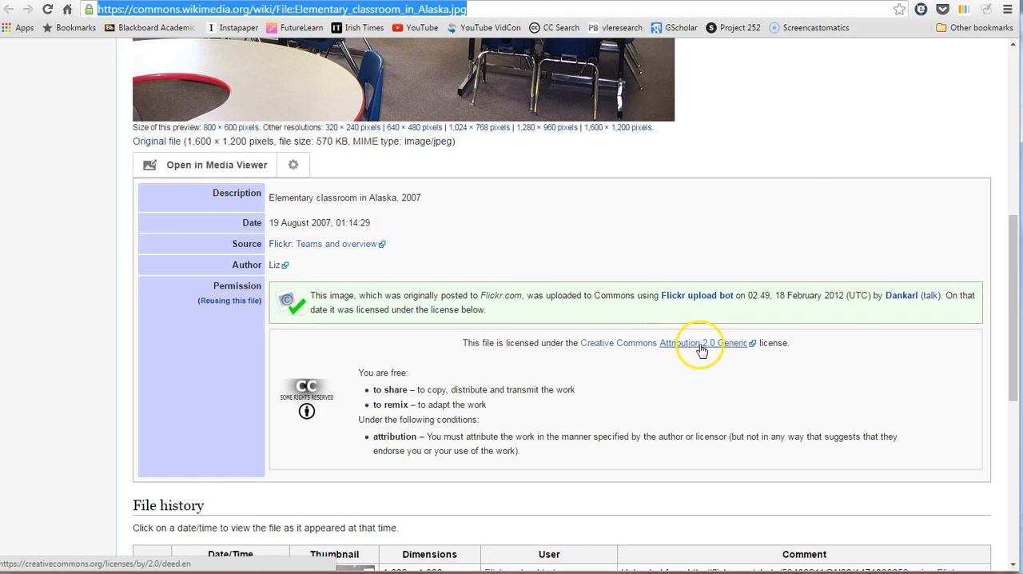
# Copy the link address of the Creative Commons Attribution 2.0 Generic licence.
pyautogui.rightClick(677, 343)
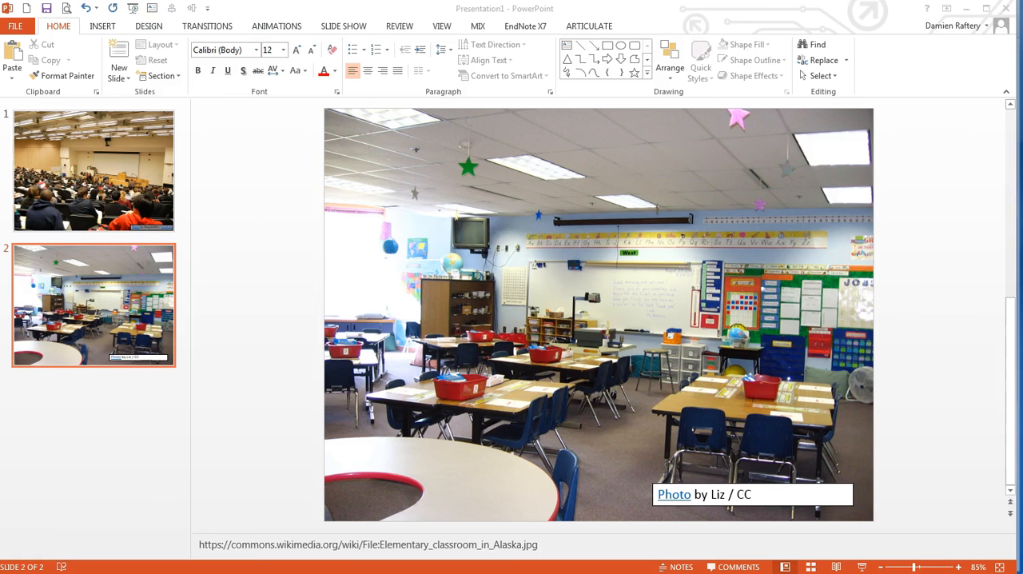
# Extend the caption to 'Photo by Liz / CC BY' and hyperlink 'CC BY' to the CC BY 2.0 licence page.
pyautogui.click(751, 494)
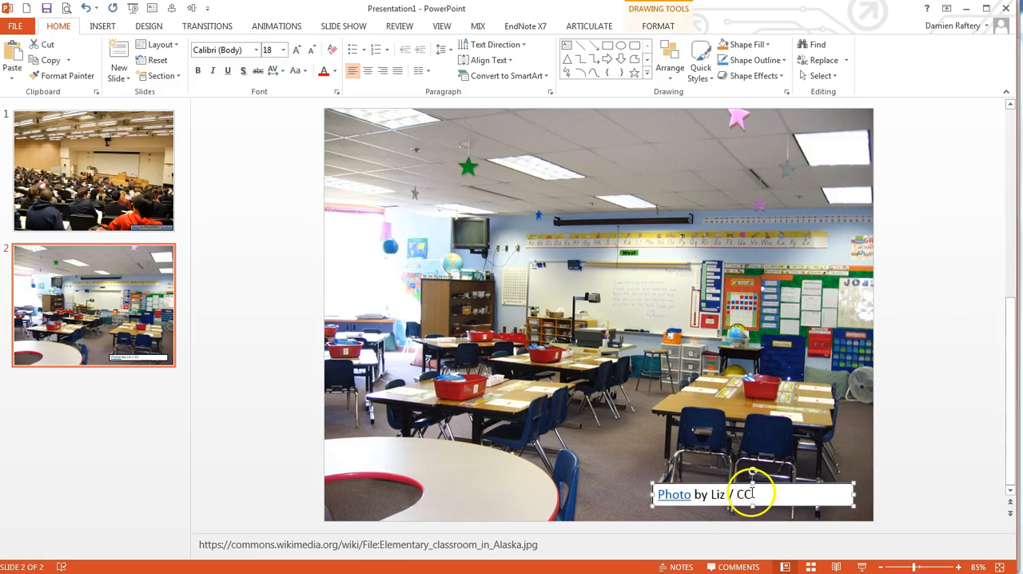
pyautogui.write('BY')
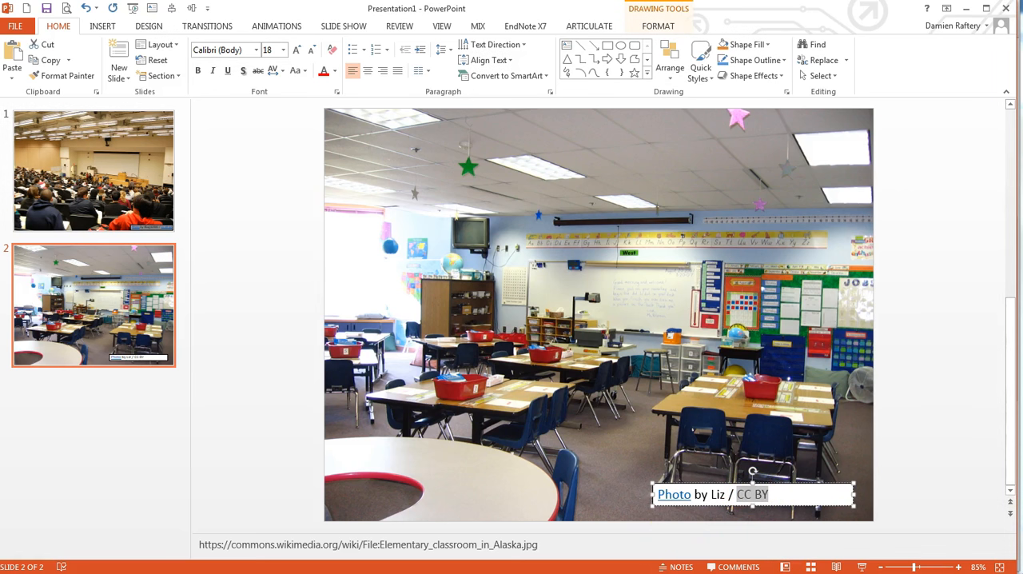
pyautogui.rightClick(748, 494)
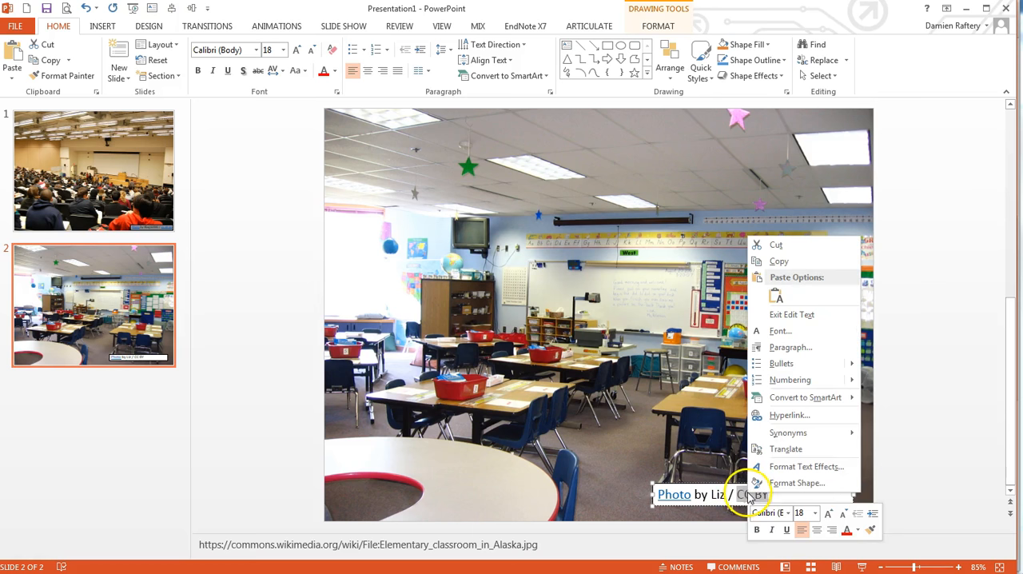
pyautogui.click(789, 415)
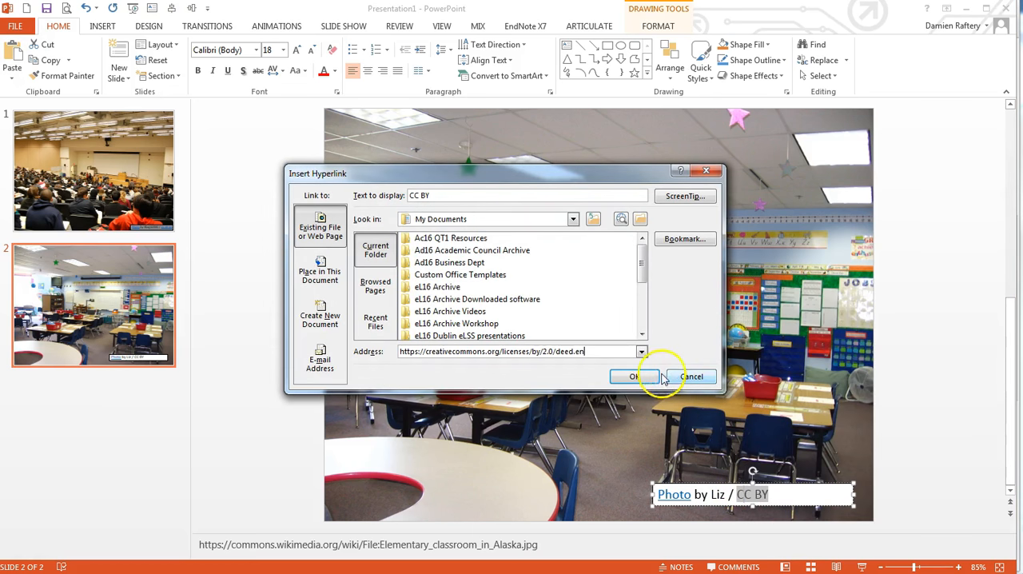
pyautogui.click(634, 377)
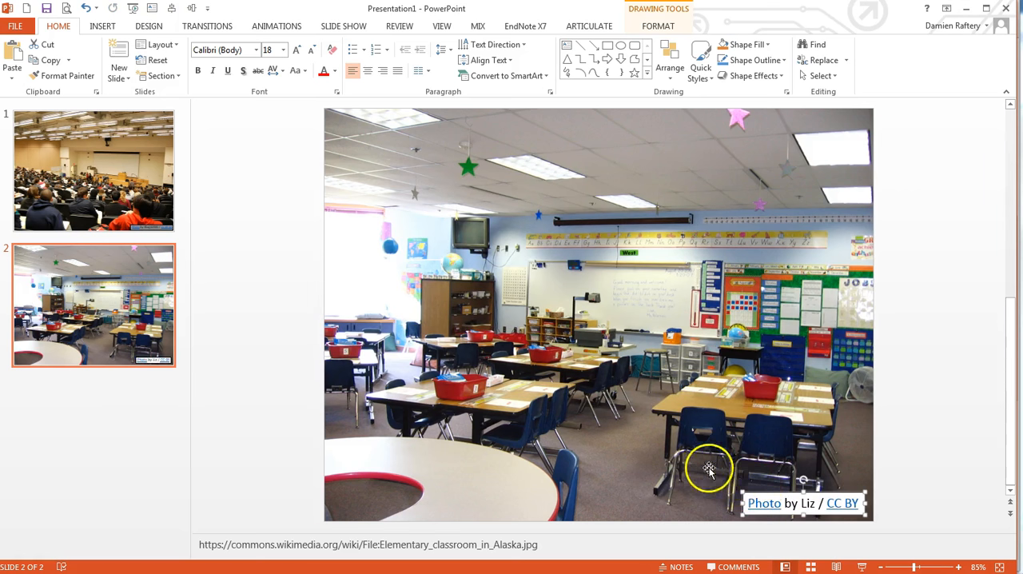
pyautogui.moveTo(526, 303)
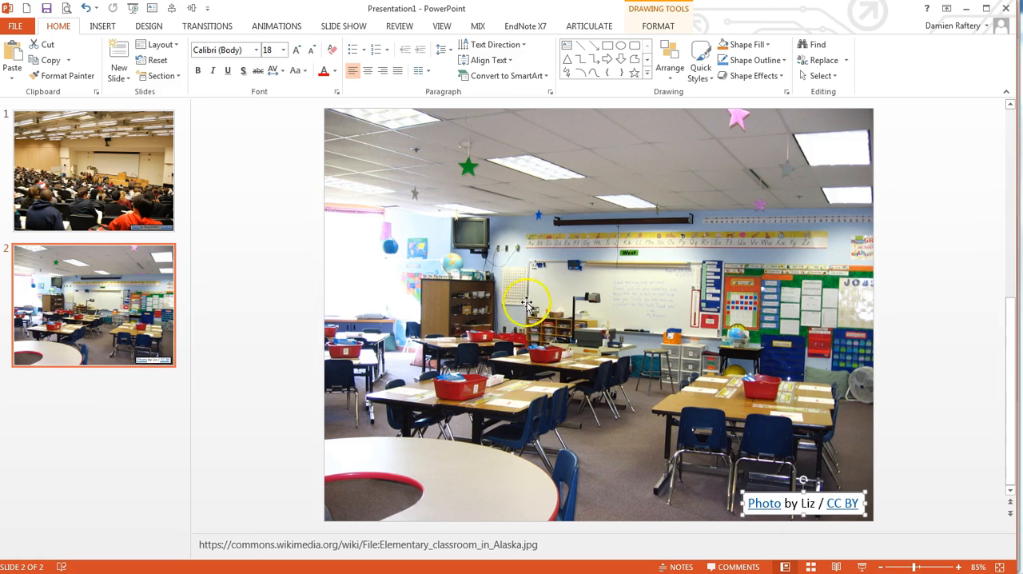
pyautogui.moveTo(667, 348)
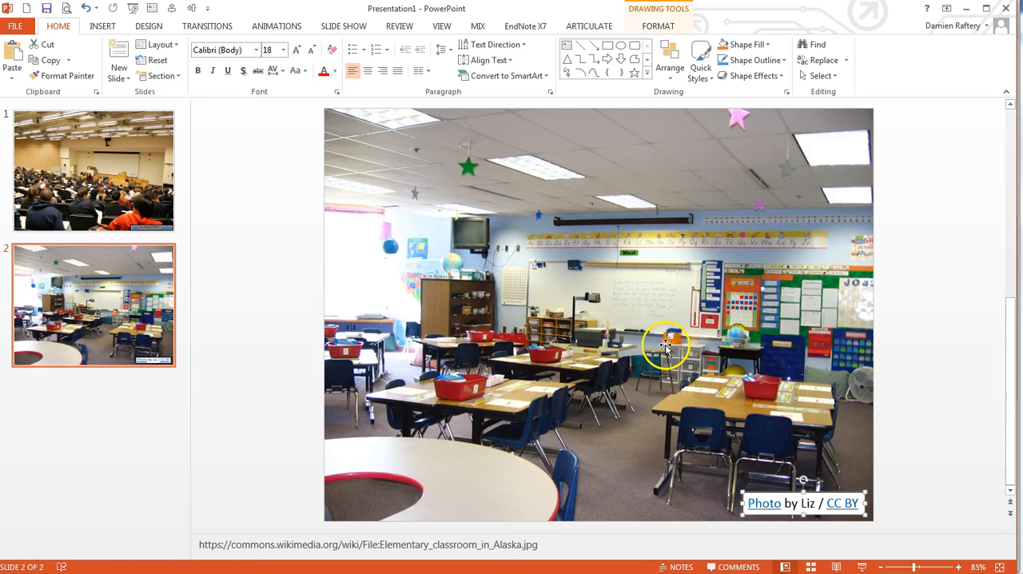
pyautogui.moveTo(668, 345)
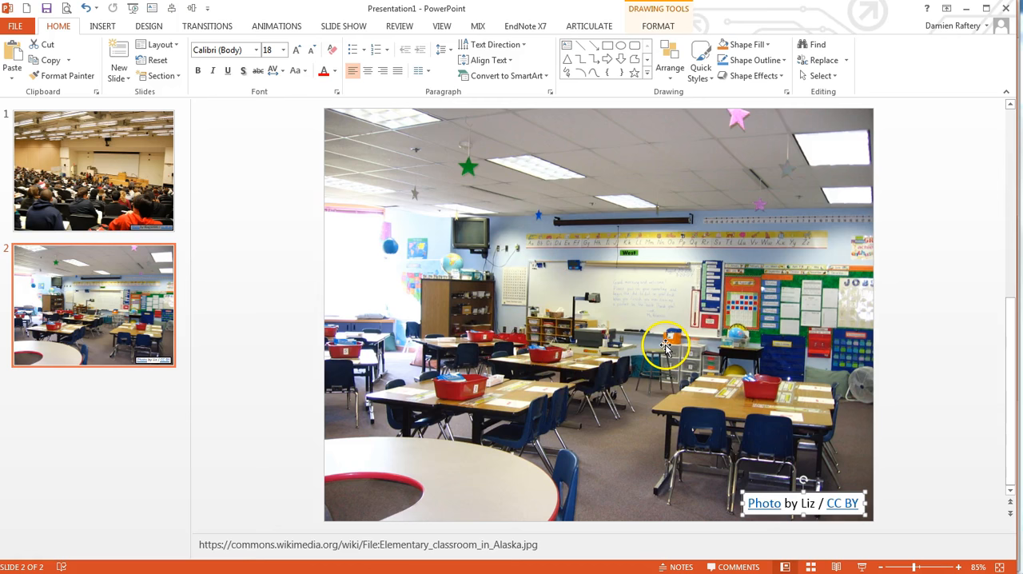